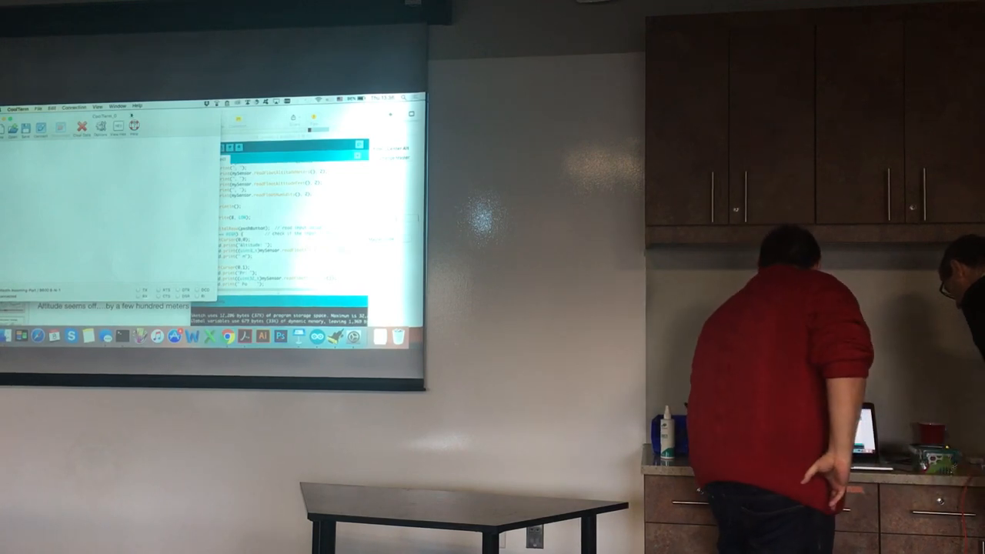
- Launch CoolTerm from the Applications folder so its about window appears over the desktop
{"action": "left_click", "coordinate": [80, 126]}
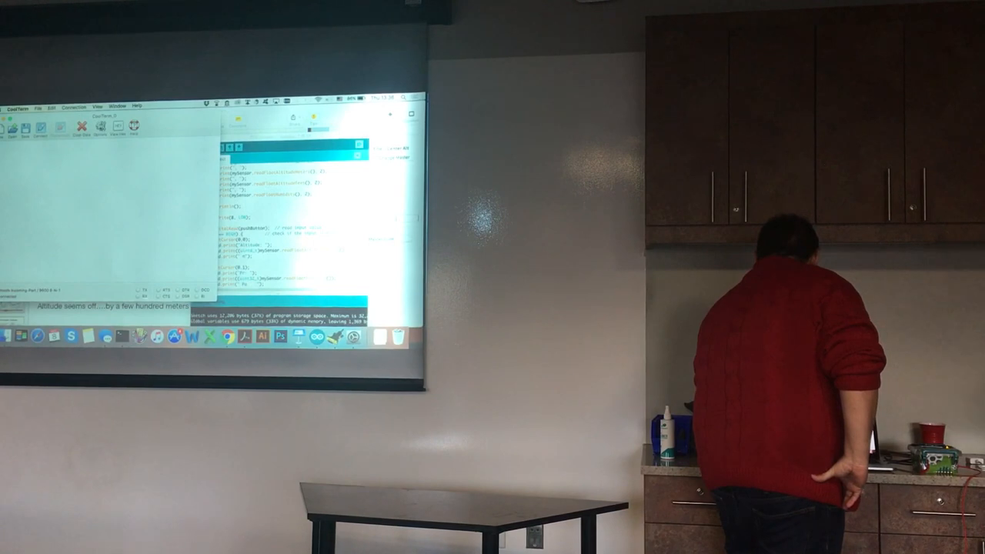
{"action": "left_click", "coordinate": [74, 107]}
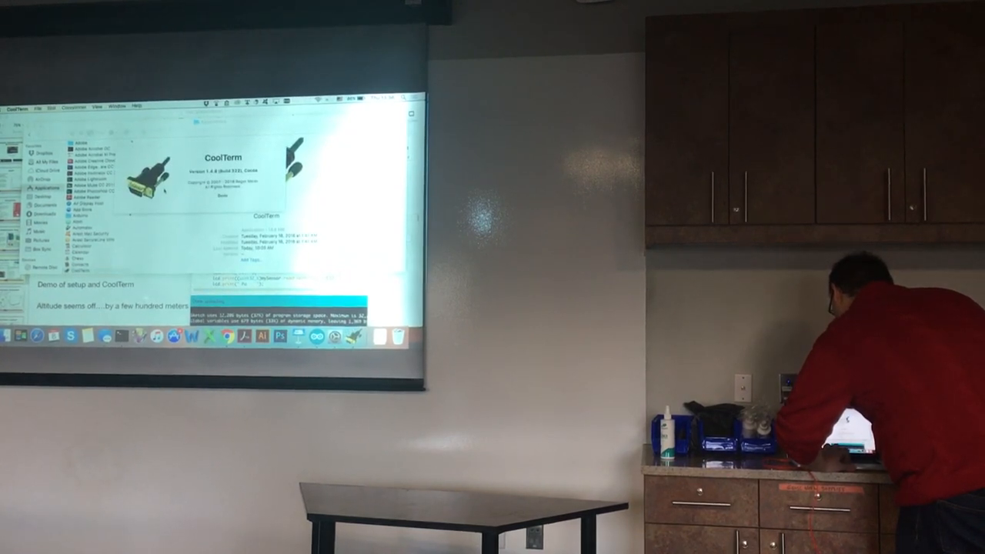
- Connect the serial port so comma-separated sensor readings stream into the terminal
{"action": "left_click", "coordinate": [75, 106]}
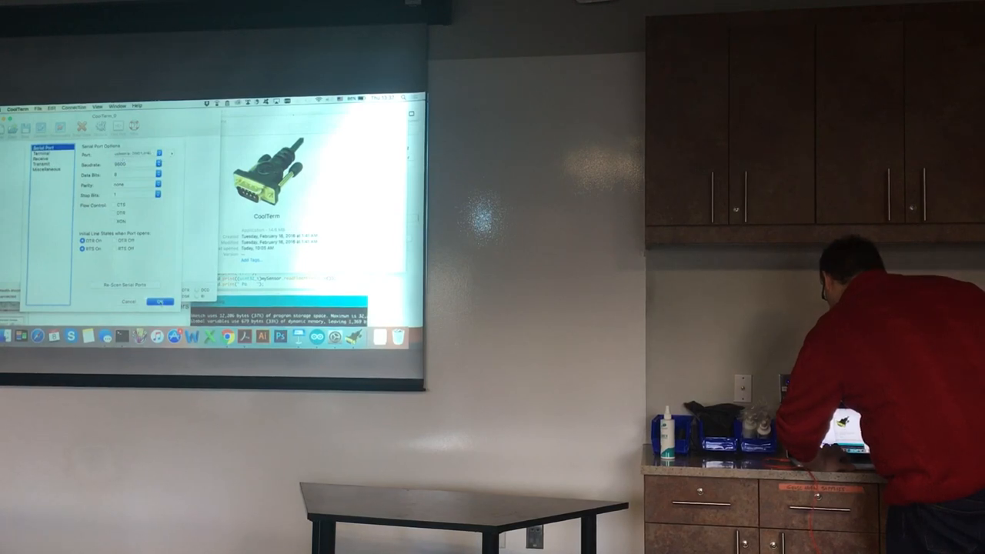
{"action": "left_click", "coordinate": [72, 106]}
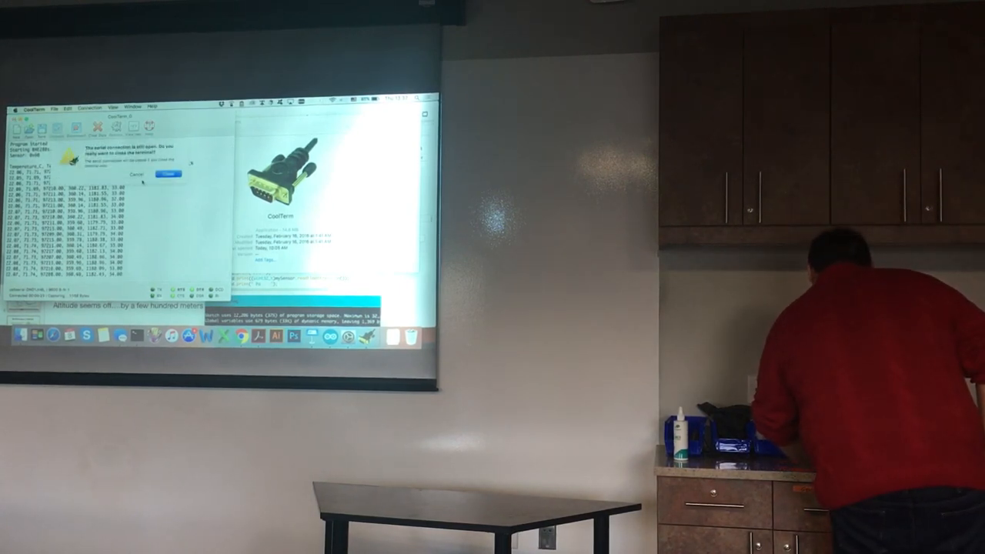
{"action": "left_click", "coordinate": [170, 174]}
{"action": "type", "text": "fritzing"}
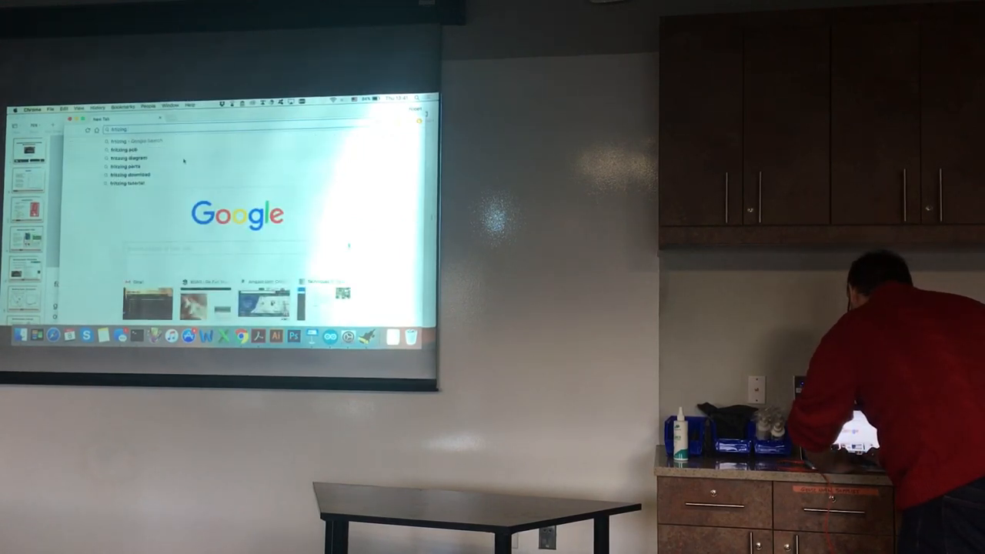
- Run the Google search for 'fritzing' in a new Chrome tab
{"action": "left_click", "coordinate": [129, 157]}
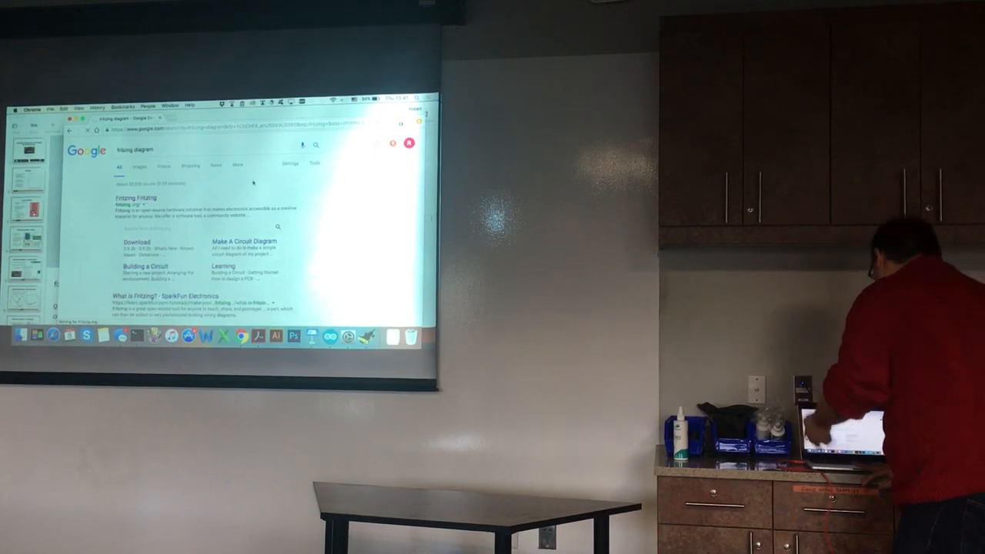
- Launch Fritzing from the dock and show the new sketch's breadboard layout
{"action": "left_click", "coordinate": [133, 197]}
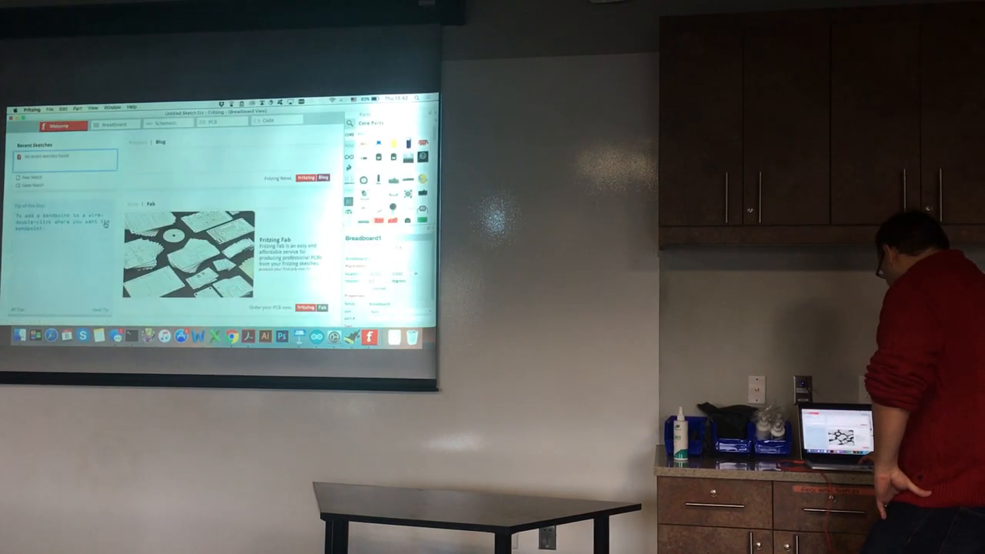
{"action": "left_click", "coordinate": [114, 123]}
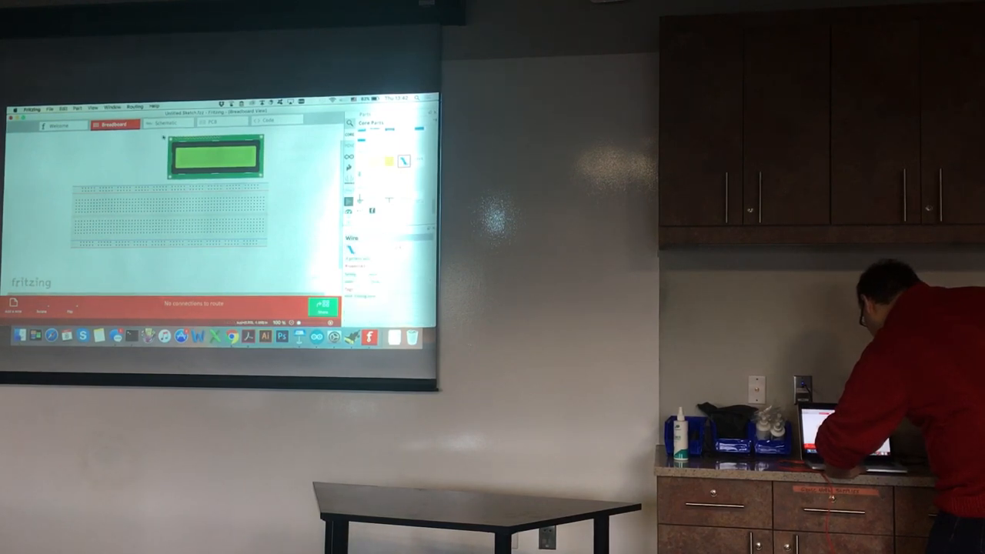
- Draw a wire from an LCD pin down to the breadboard
{"action": "left_click_drag", "start_coordinate": [163, 139], "coordinate": [136, 203]}
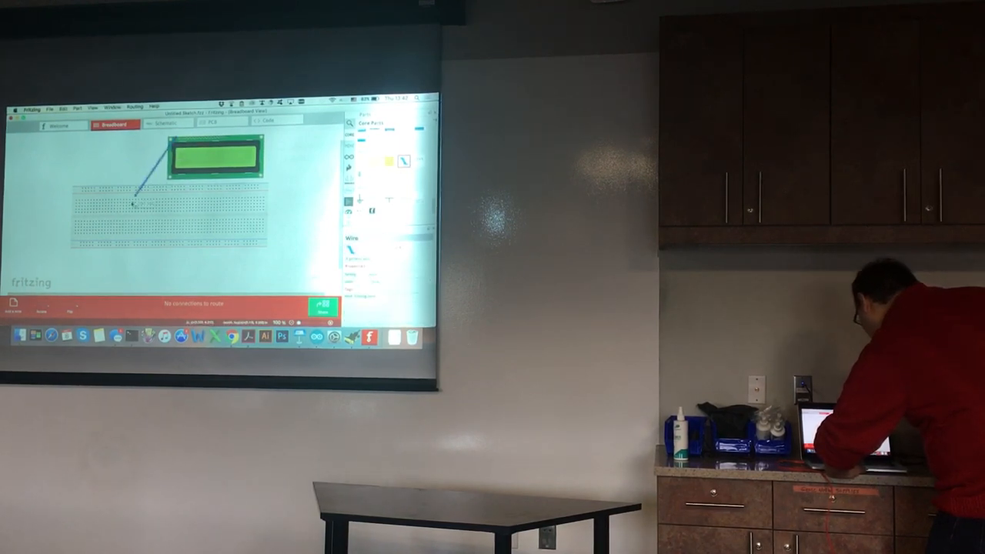